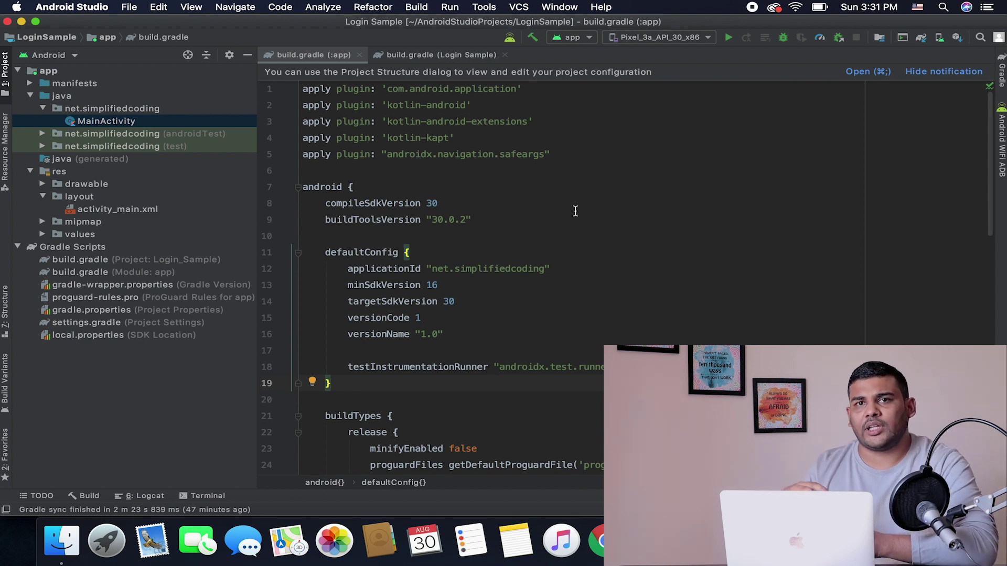
pyautogui.moveTo(231, 201)
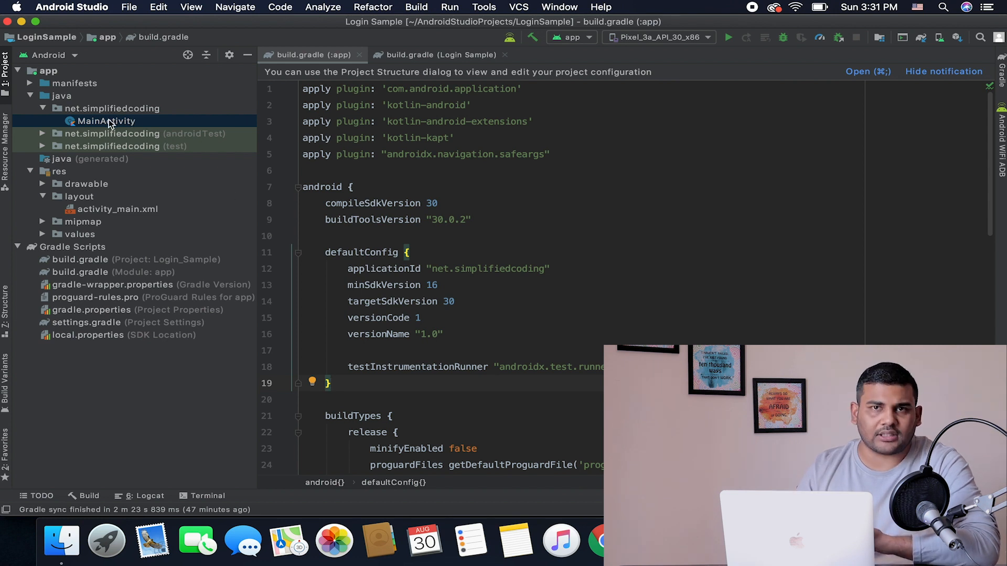
# - Open activity_main.xml from the project tree
pyautogui.click(117, 209)
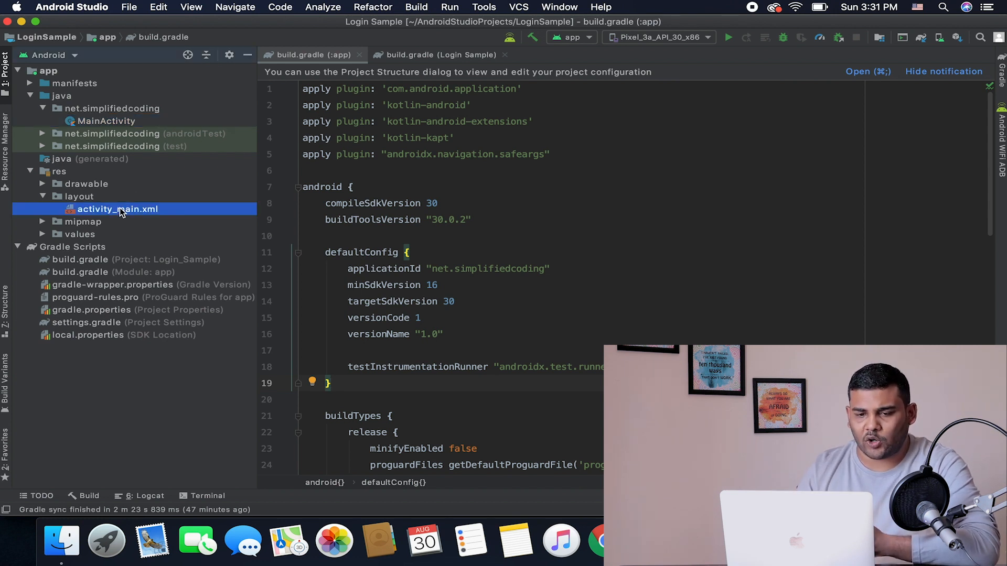
pyautogui.doubleClick(118, 209)
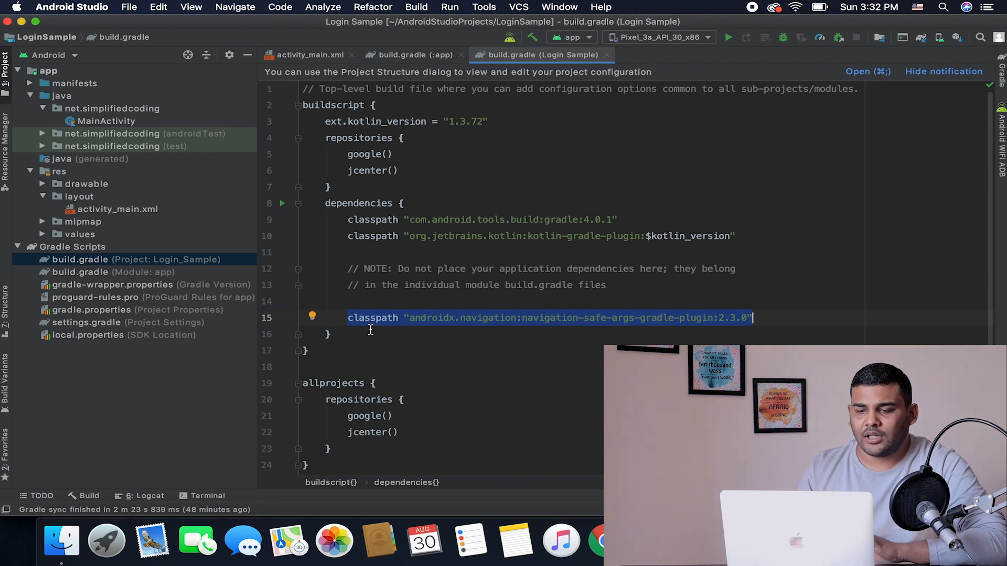
pyautogui.moveTo(560, 233)
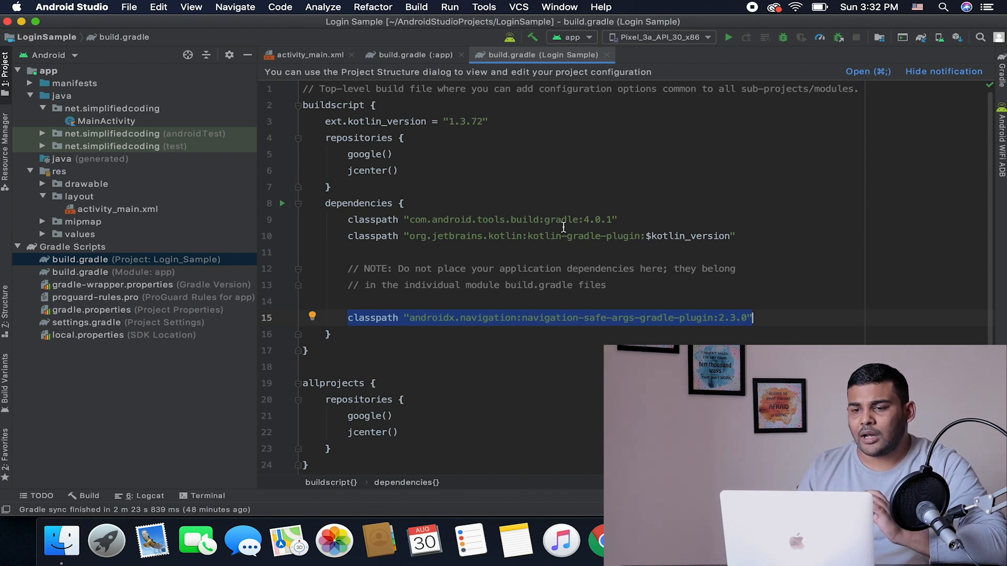
pyautogui.moveTo(504, 319)
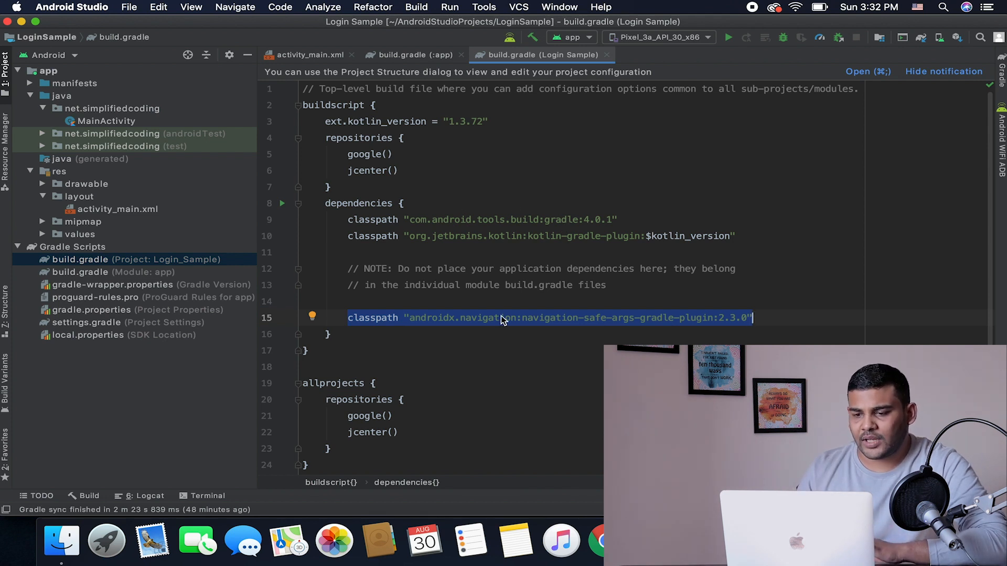
pyautogui.moveTo(405, 62)
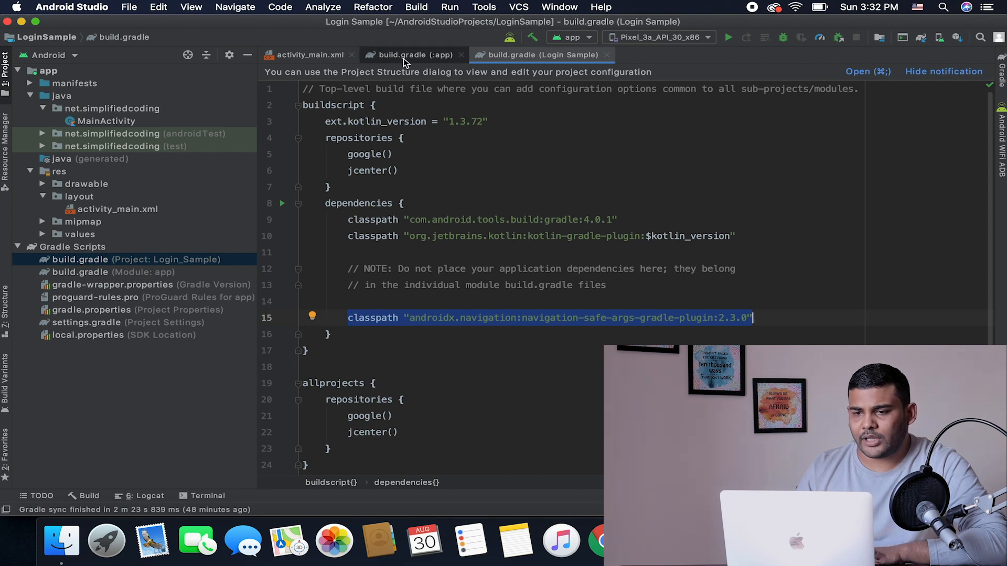
# - Review the app build.gradle dependencies (Retrofit, coroutines, lifecycle, Material, navigation) and select the navigation-ui line
pyautogui.click(410, 55)
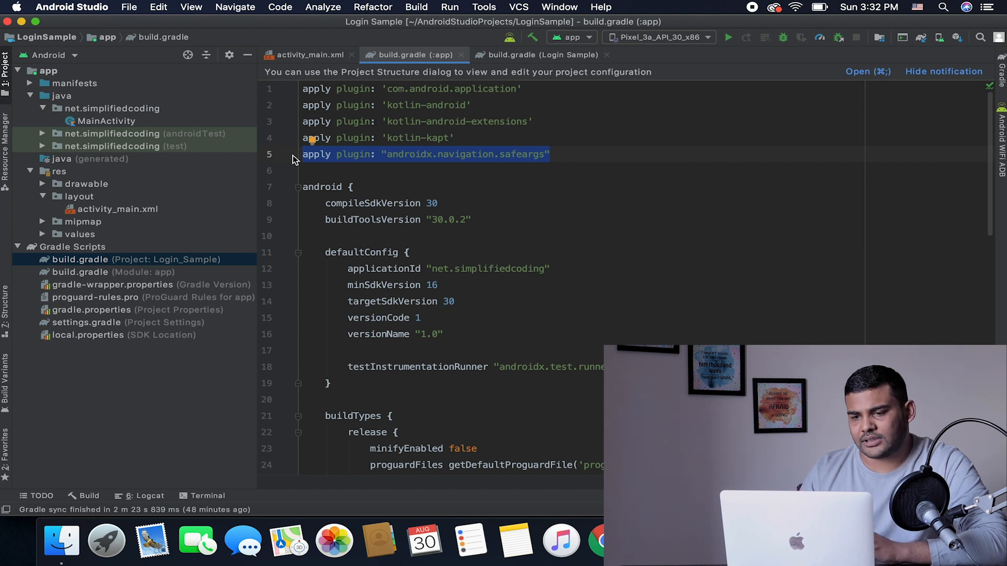
pyautogui.moveTo(532, 273)
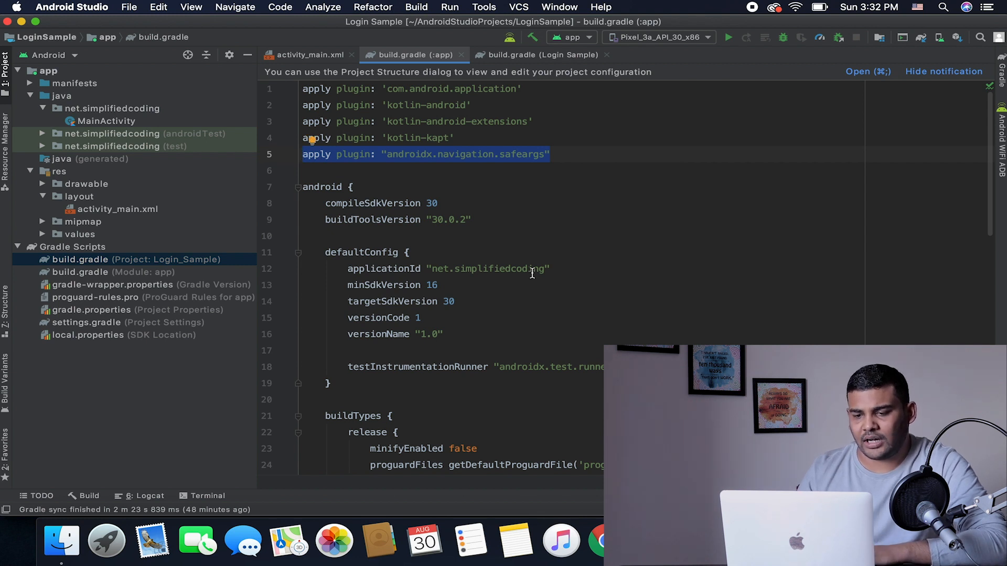
pyautogui.scroll(-3)
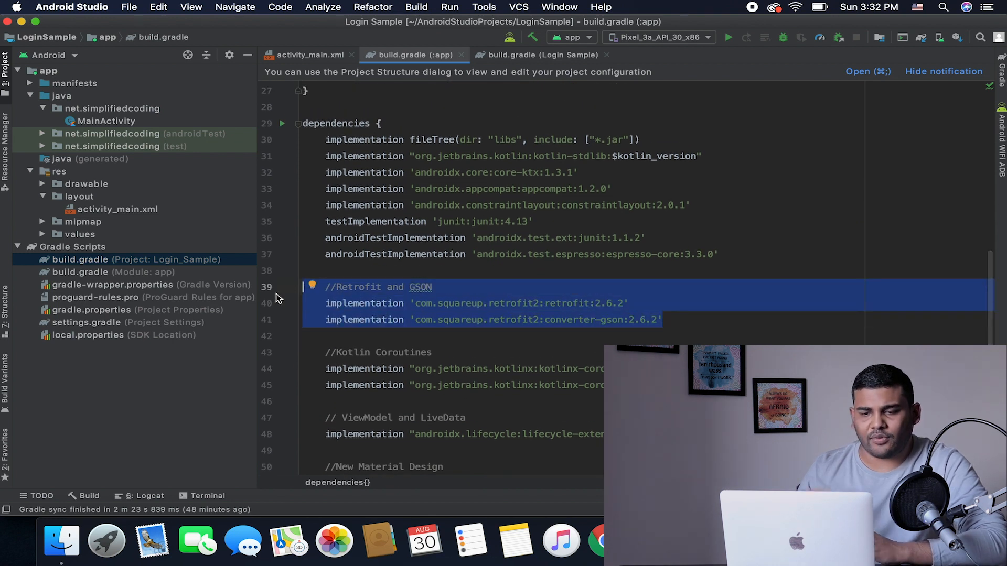
pyautogui.scroll(-3)
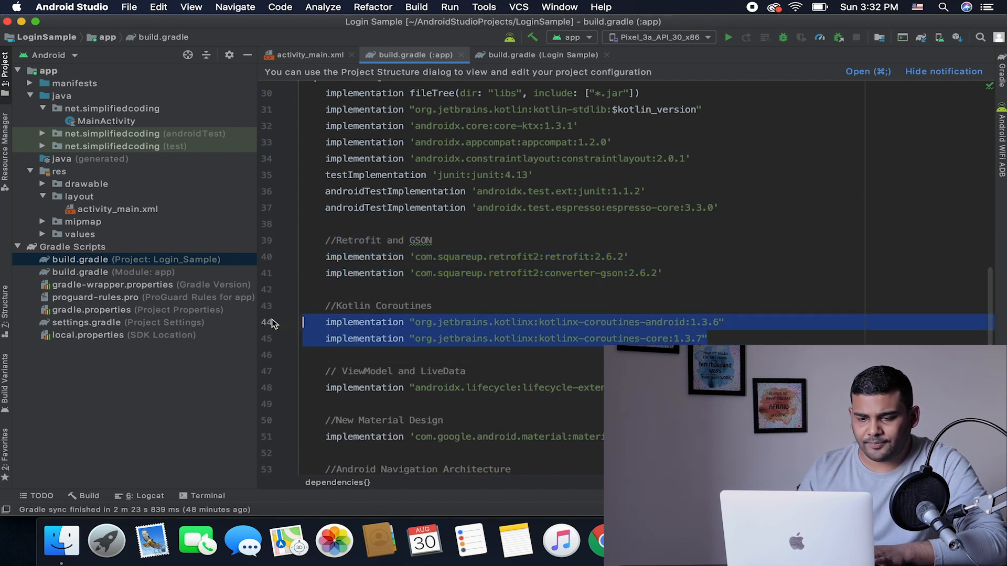
pyautogui.scroll(-3)
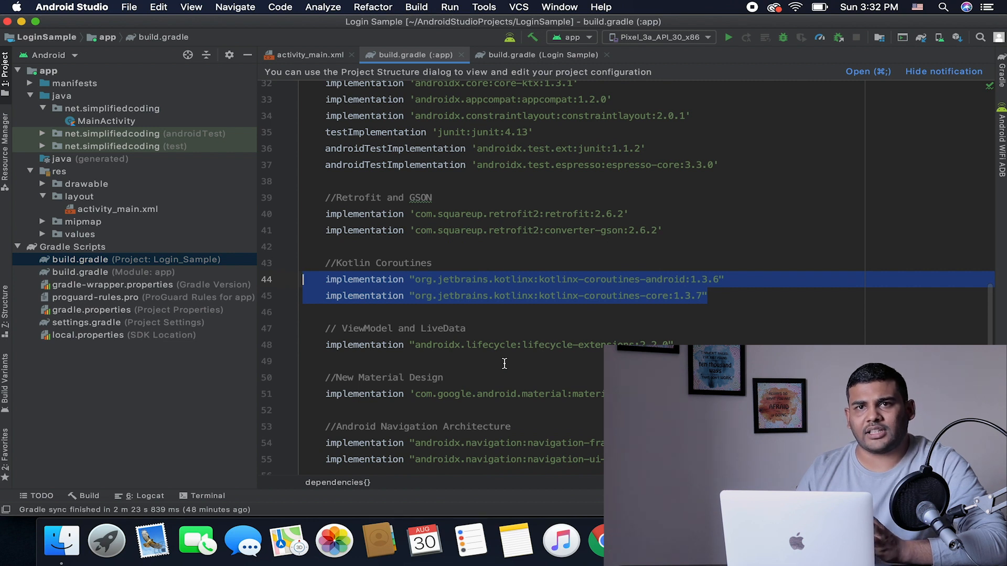
pyautogui.scroll(-3)
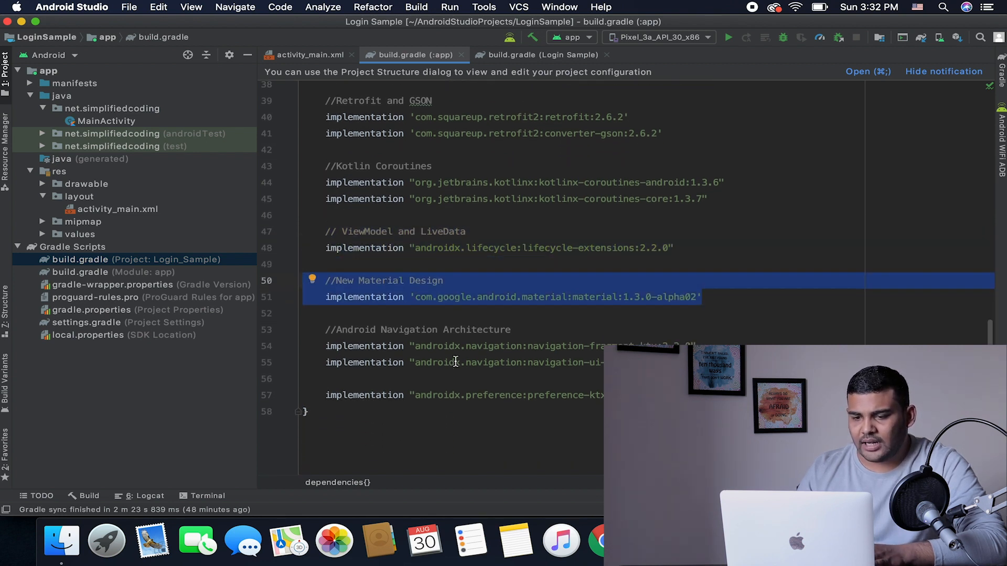
pyautogui.scroll(-3)
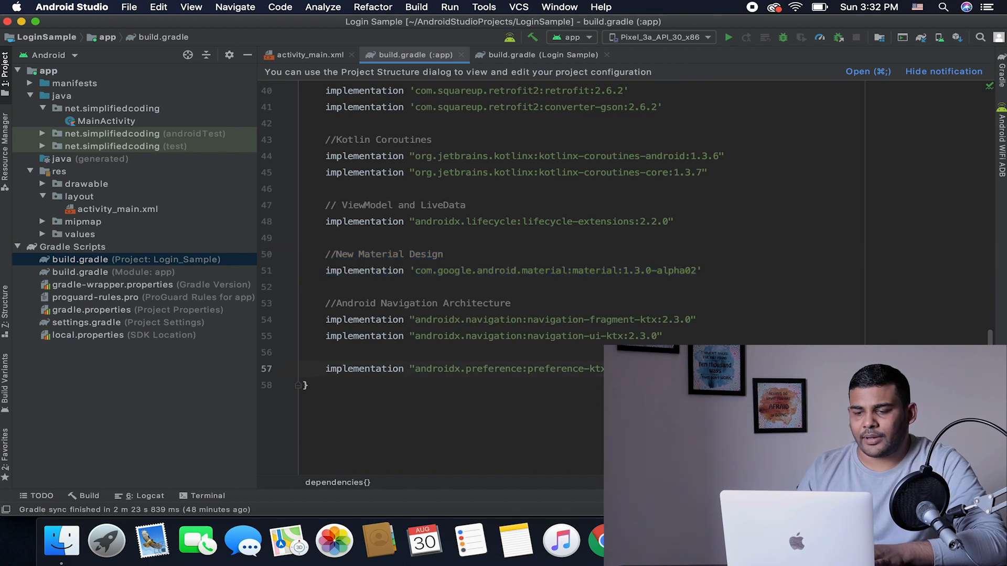
pyautogui.click(667, 335)
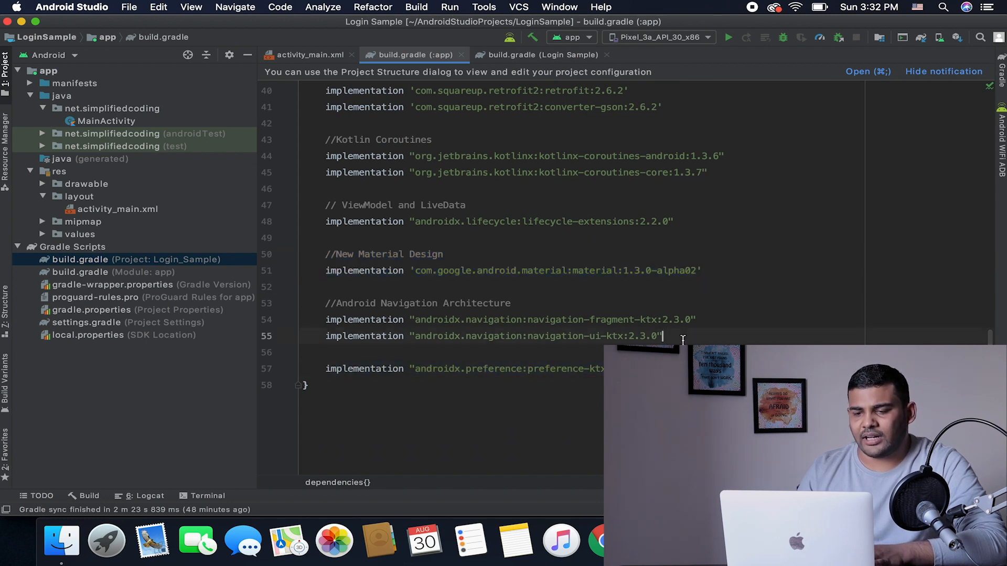
pyautogui.moveTo(325, 319); pyautogui.dragTo(662, 336)
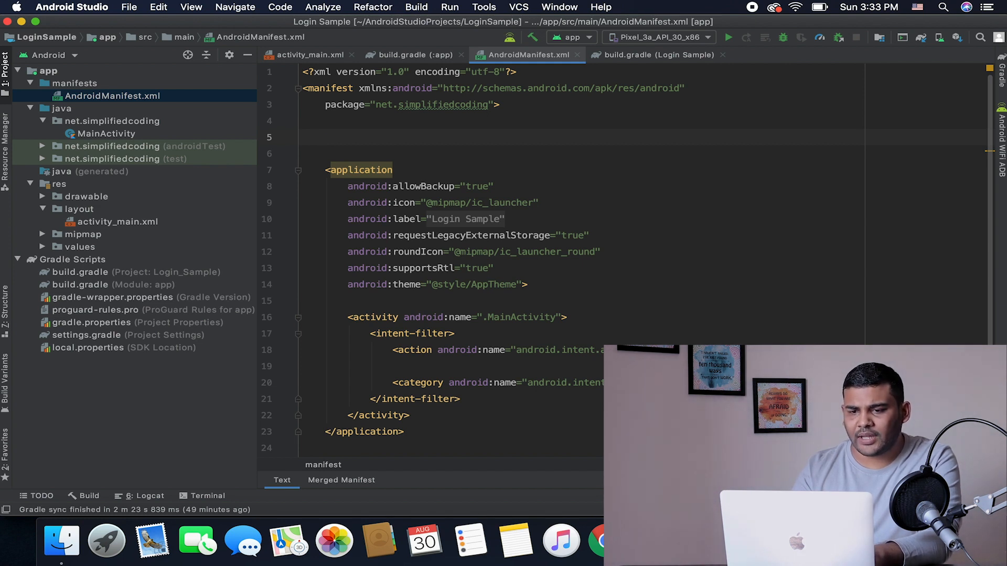
# - Declare android.permission.INTERNET and begin adding usesCleartextTraffic to the application element
pyautogui.write('<')
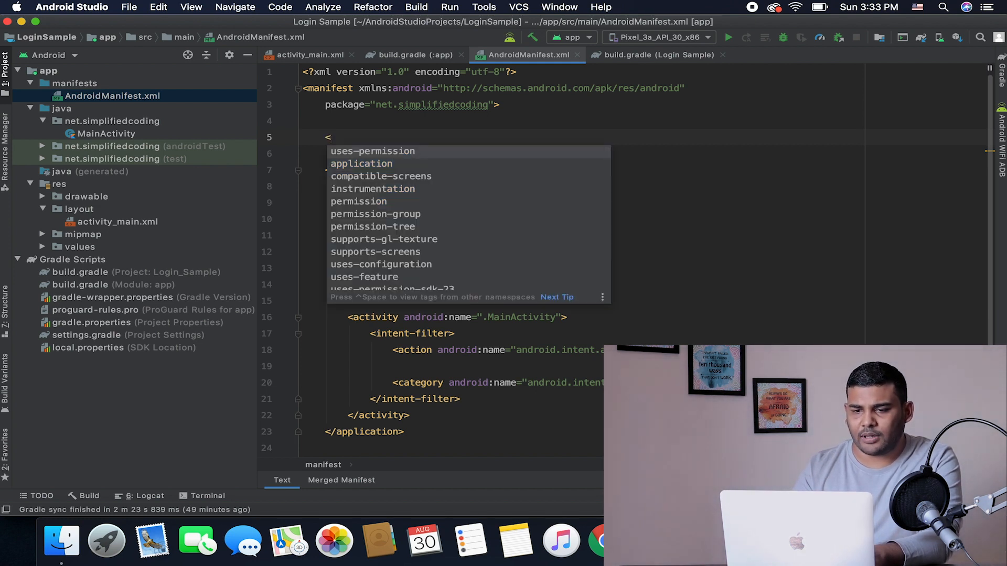
pyautogui.write('us')
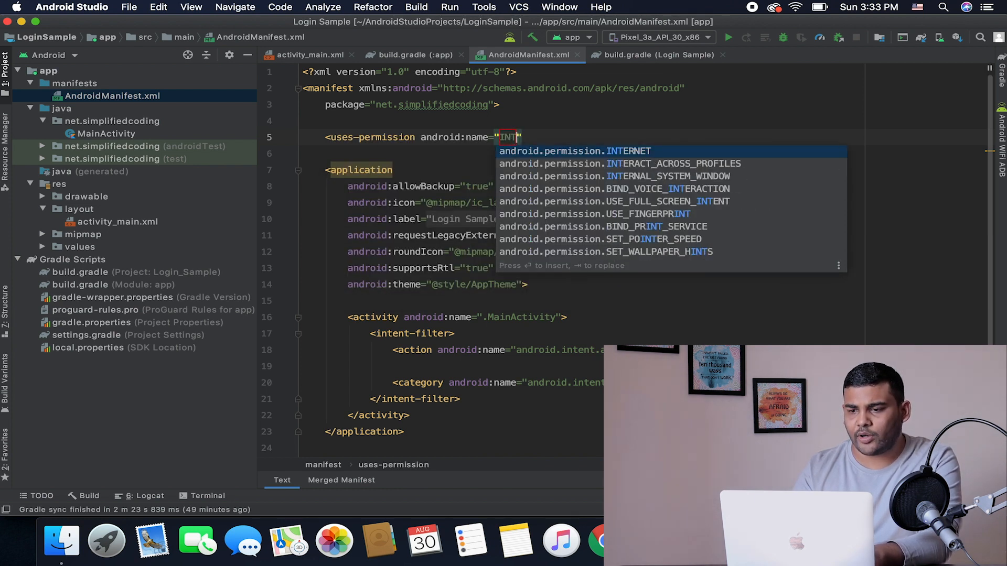
pyautogui.press('Enter')
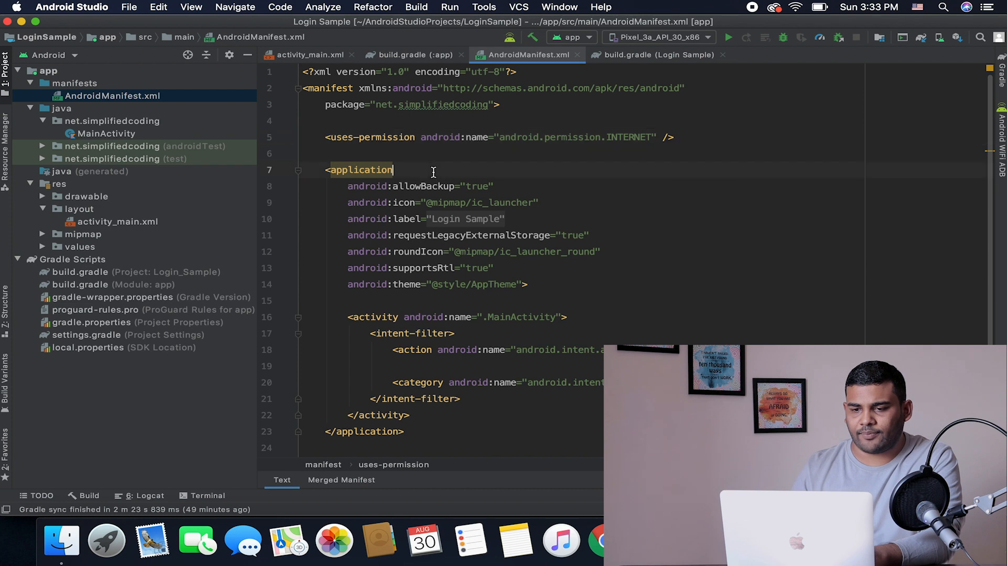
pyautogui.write('USE')
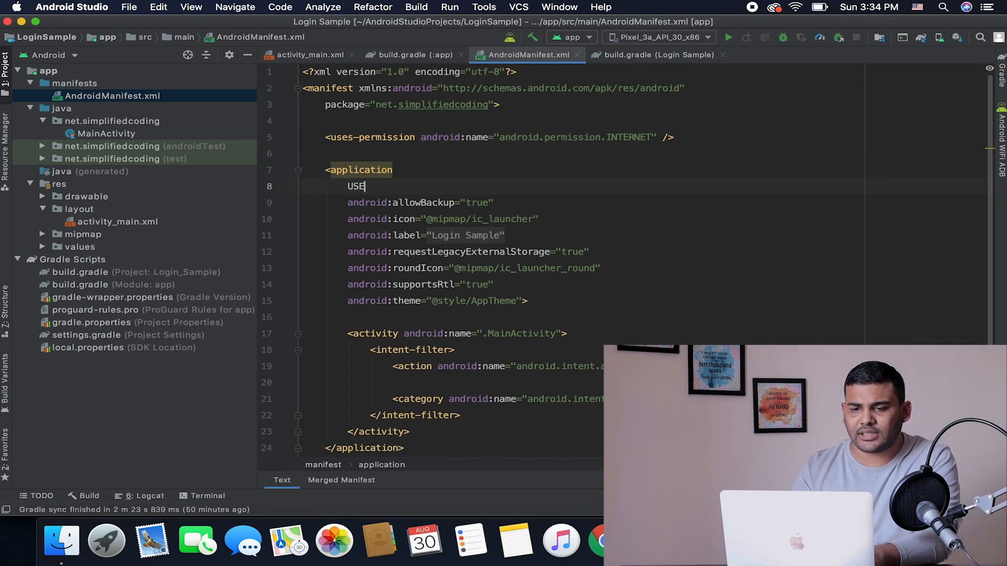
pyautogui.write('us')
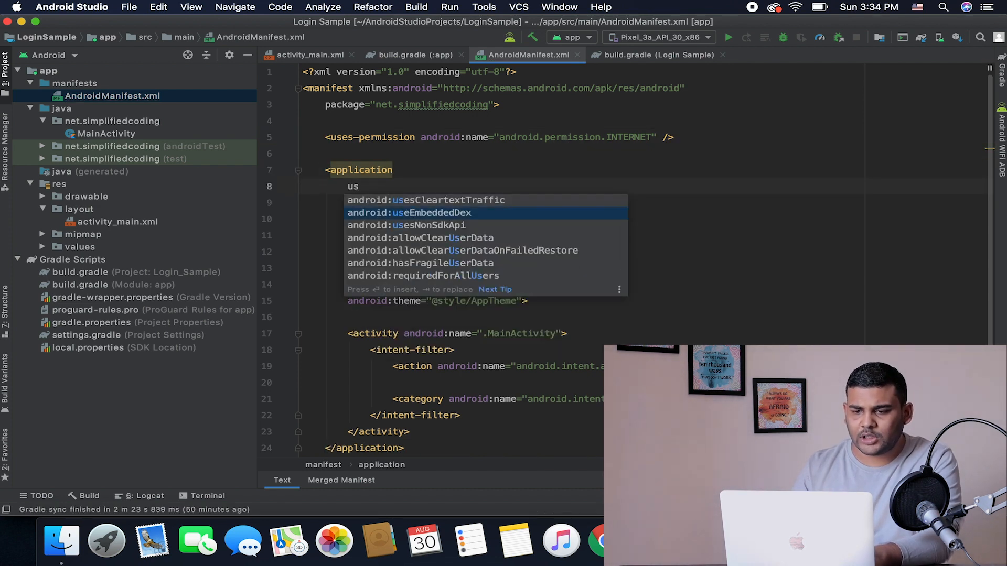